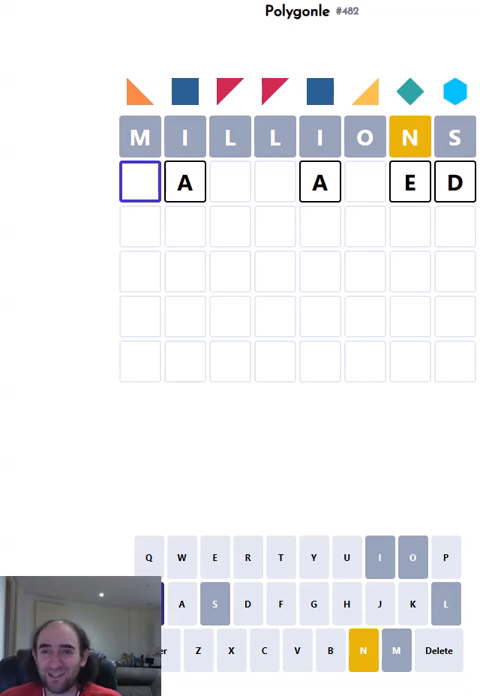
- Enter letters so the second row reads WANNA after the MILLIONS guess
type("C")
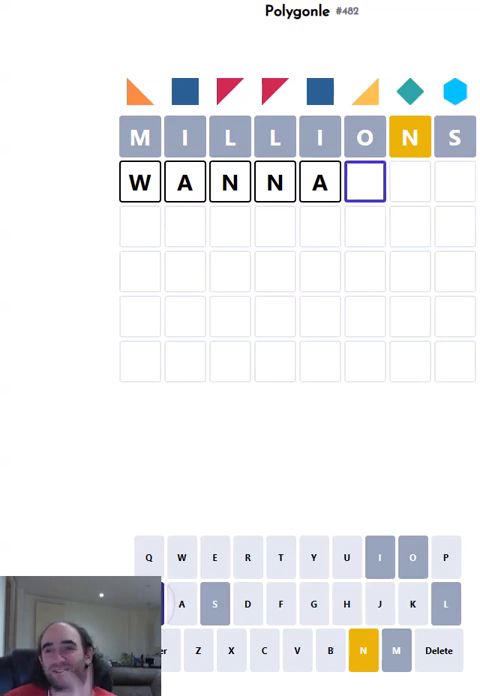
- Erase the WANNA draft and leave PANNACHE unsubmitted in the second row
key("BackSpace")
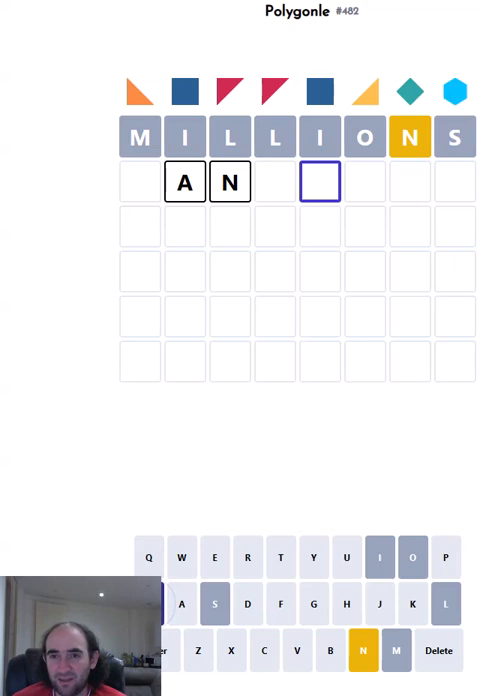
key("Backspace")
type("PANNACHE")
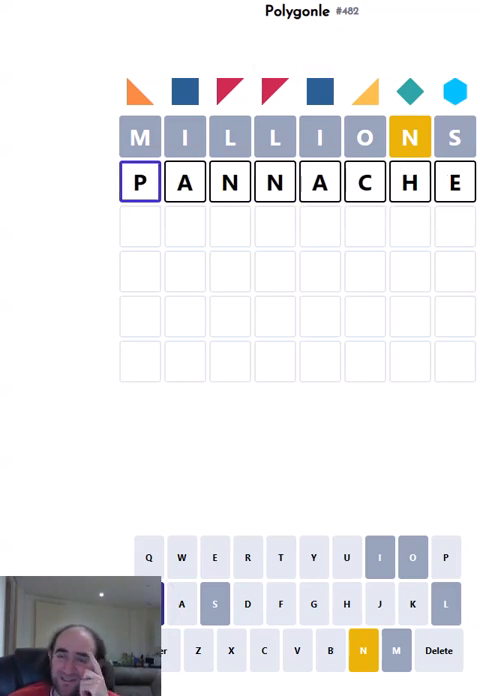
- Delete PANNACHE so the second row is empty again
left_click(184, 182)
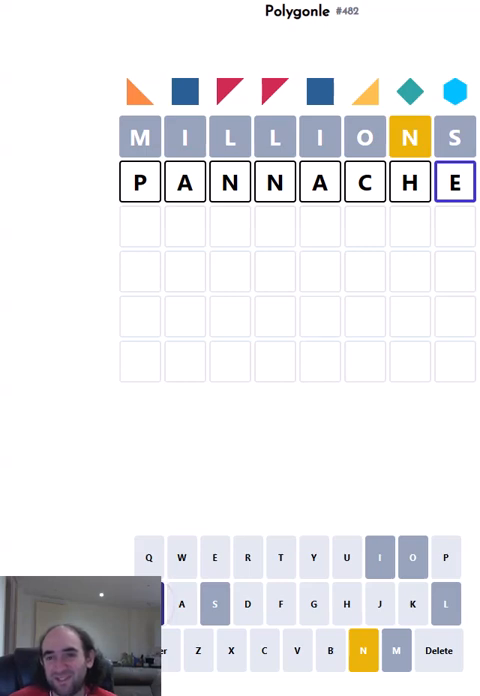
key("Backspace")
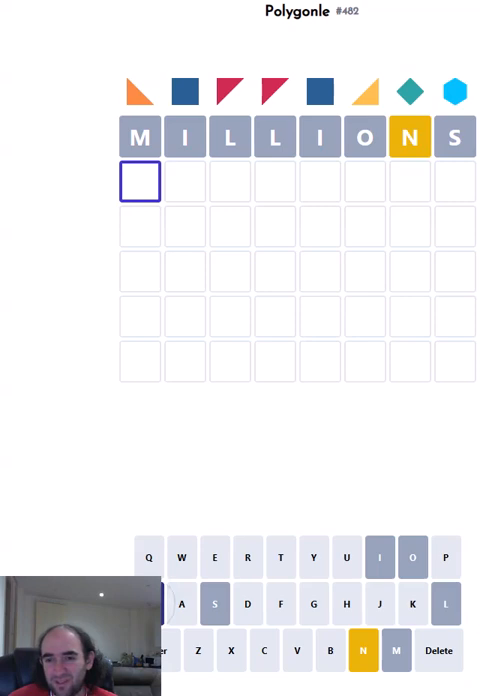
- Enter CAPTURED, discard it, and leave CANTERED as the unsubmitted second guess
type("A")
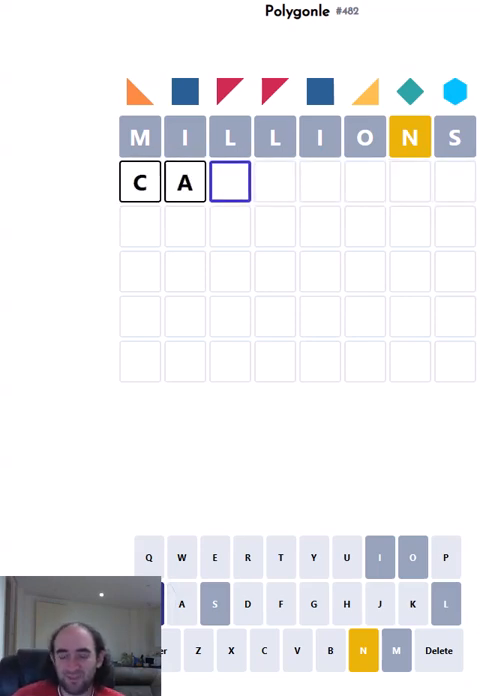
type("PTURED")
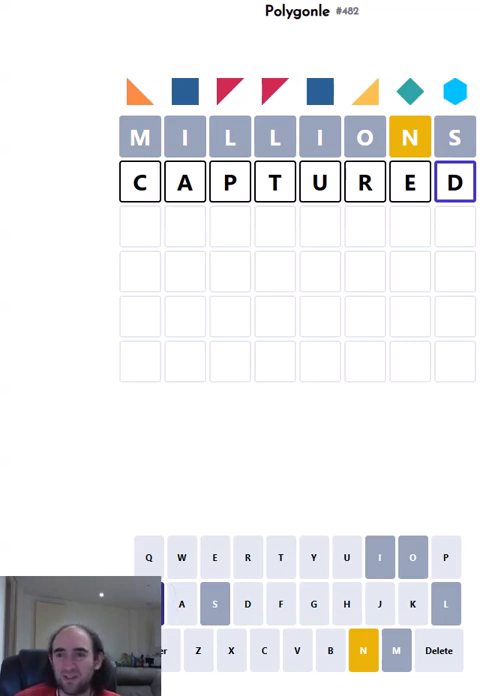
left_click(228, 182)
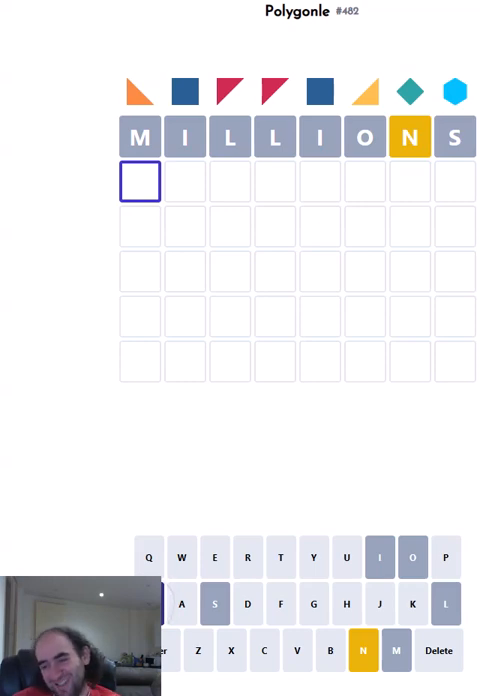
type("CANTERED")
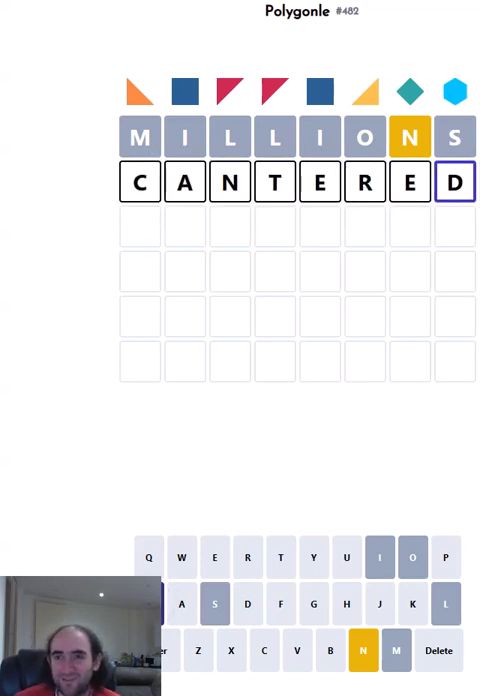
- Submit CANTERED, solve with WARRANTY all green, and scroll to the stats showing 57 wins
key("Enter")
type("ARRA")
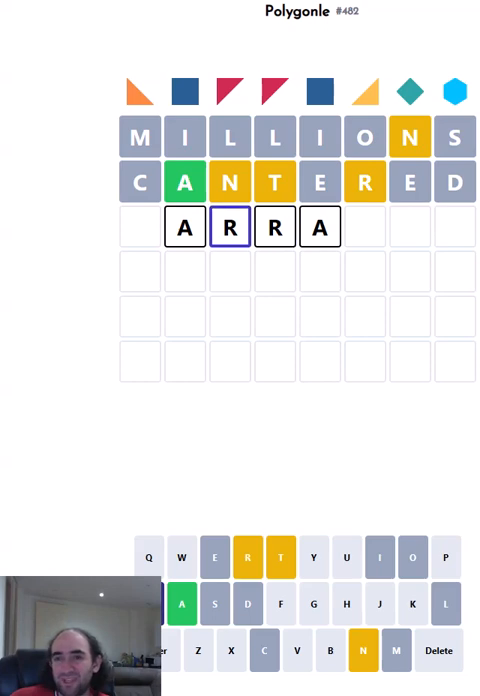
key("Backspace")
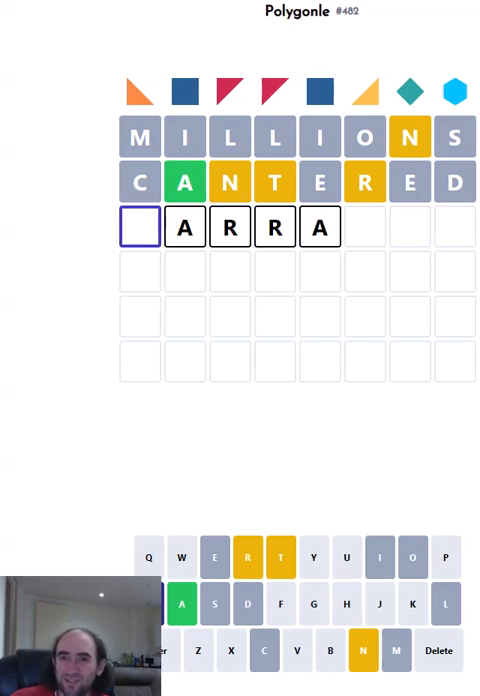
type("TY")
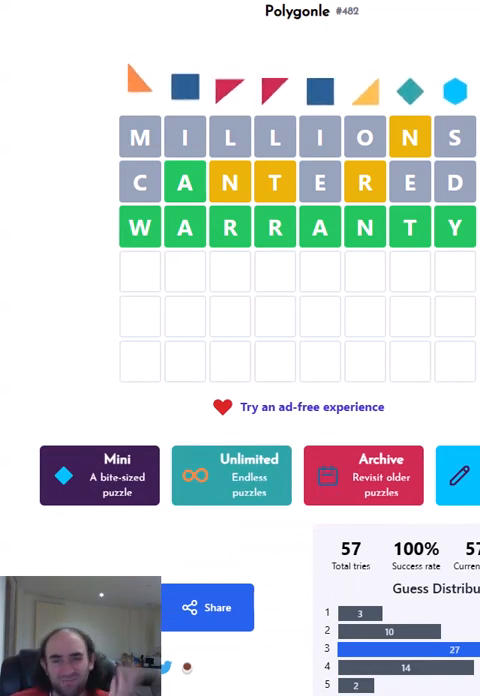
scroll("down", 3)
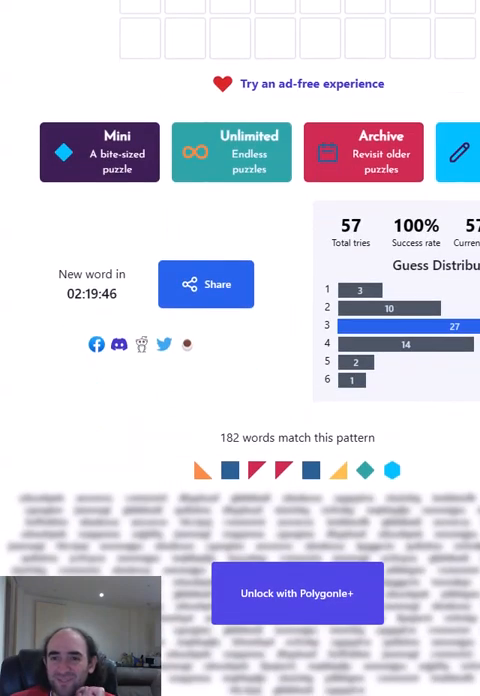